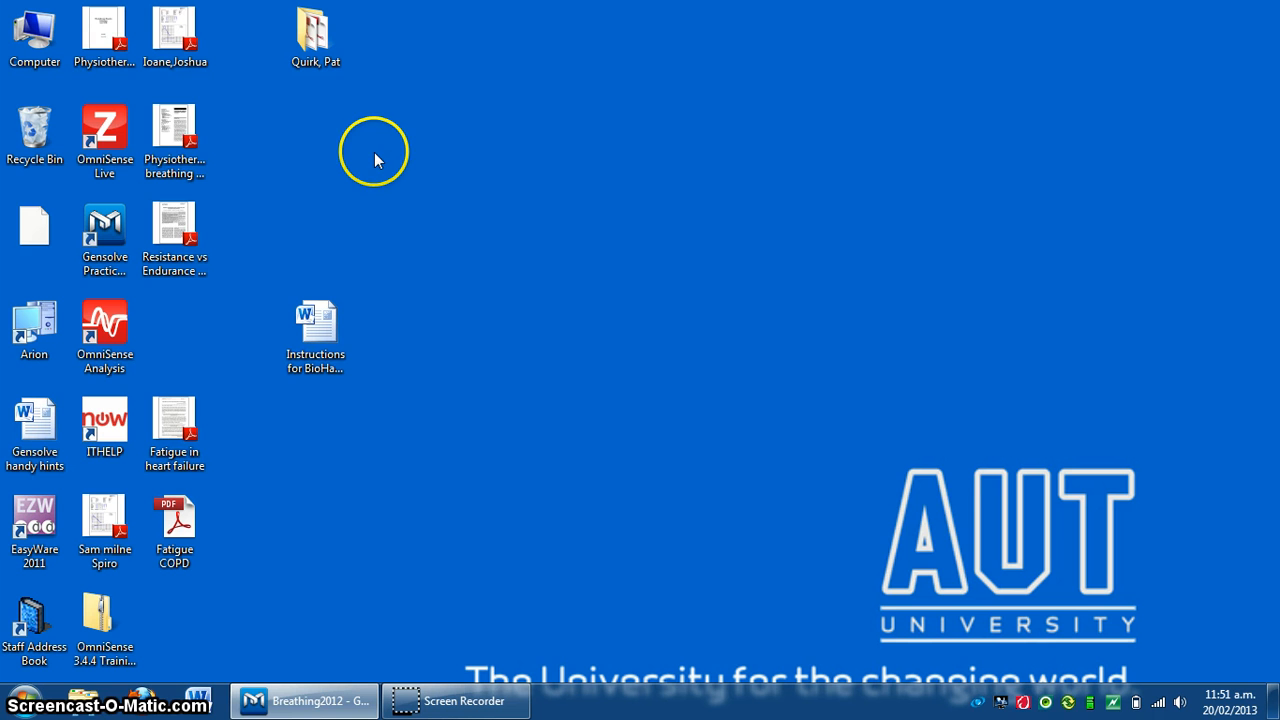
{"action": "mouse_move", "coordinate": [208, 136]}
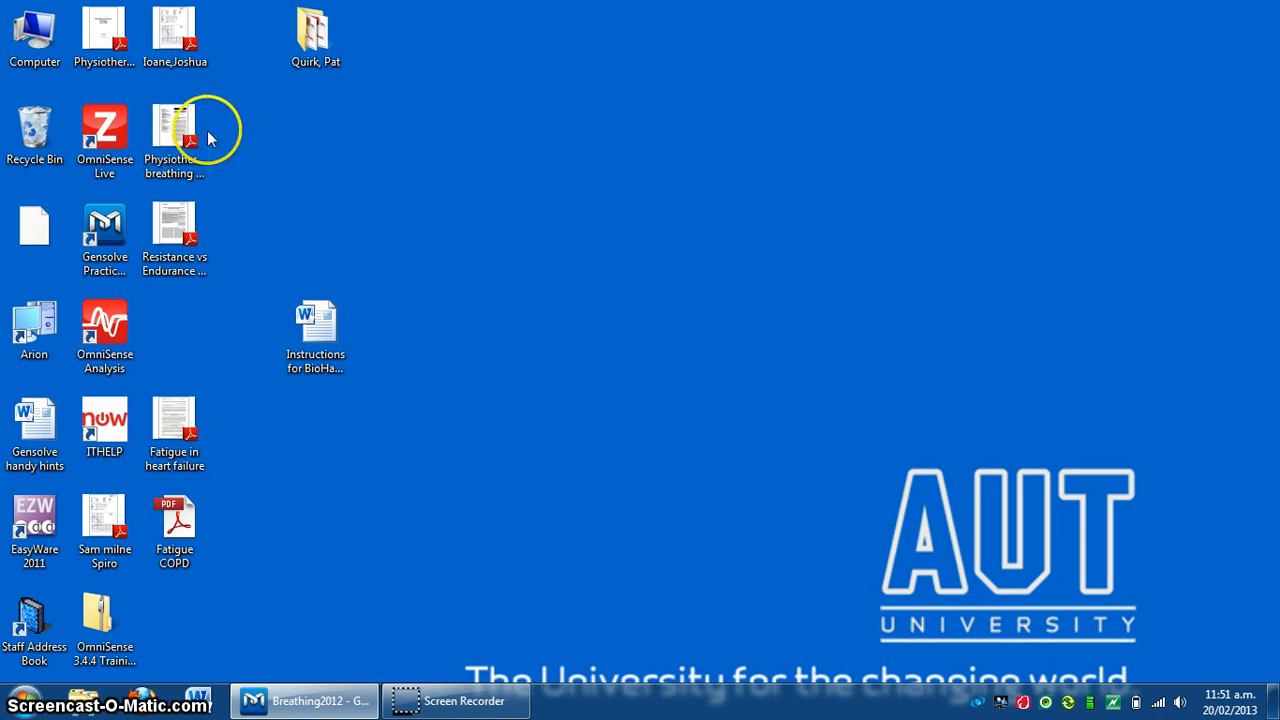
Launch OmniSense Live from its desktop icon.
{"action": "left_click", "coordinate": [104, 128]}
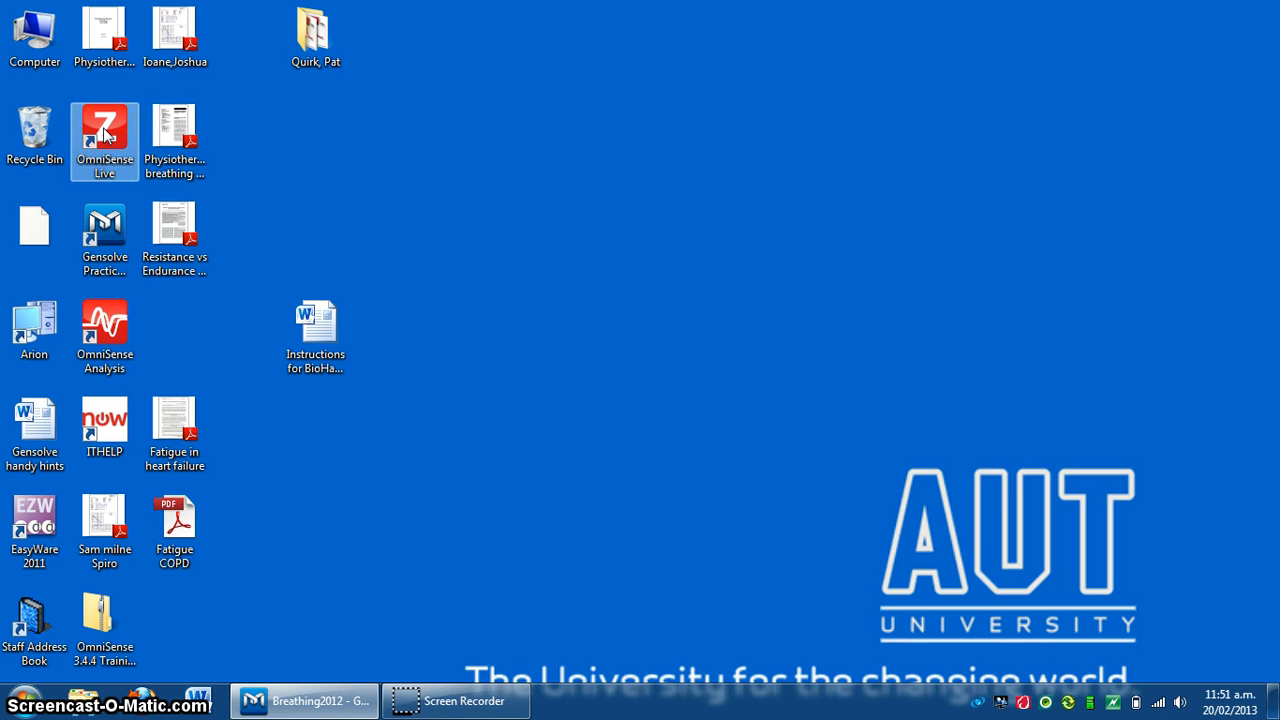
{"action": "double_click", "coordinate": [104, 136]}
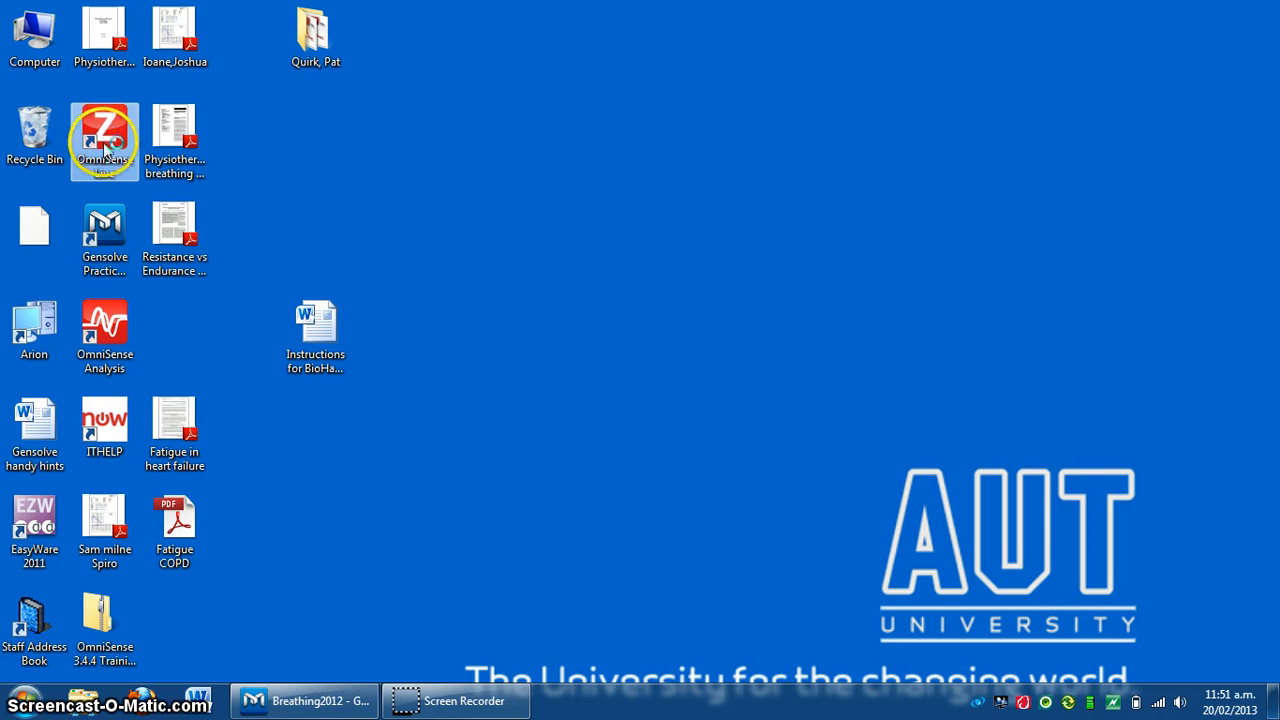
{"action": "double_click", "coordinate": [104, 130]}
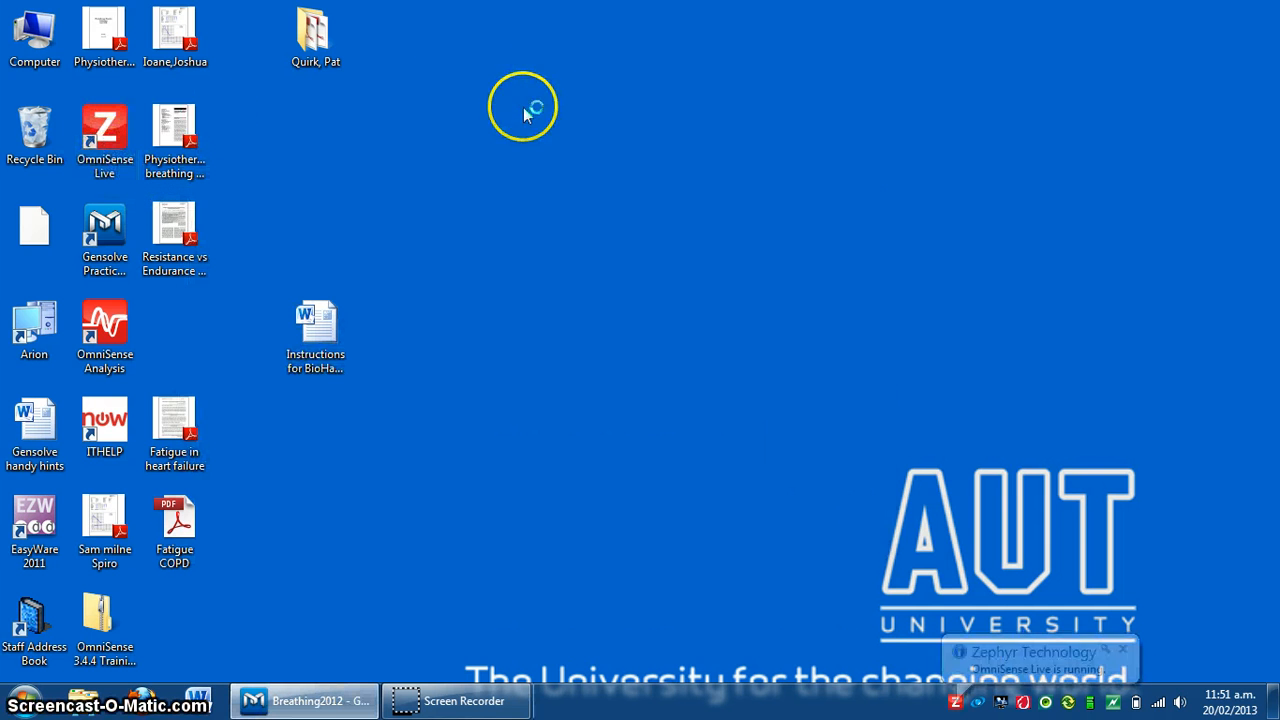
{"action": "mouse_move", "coordinate": [768, 256]}
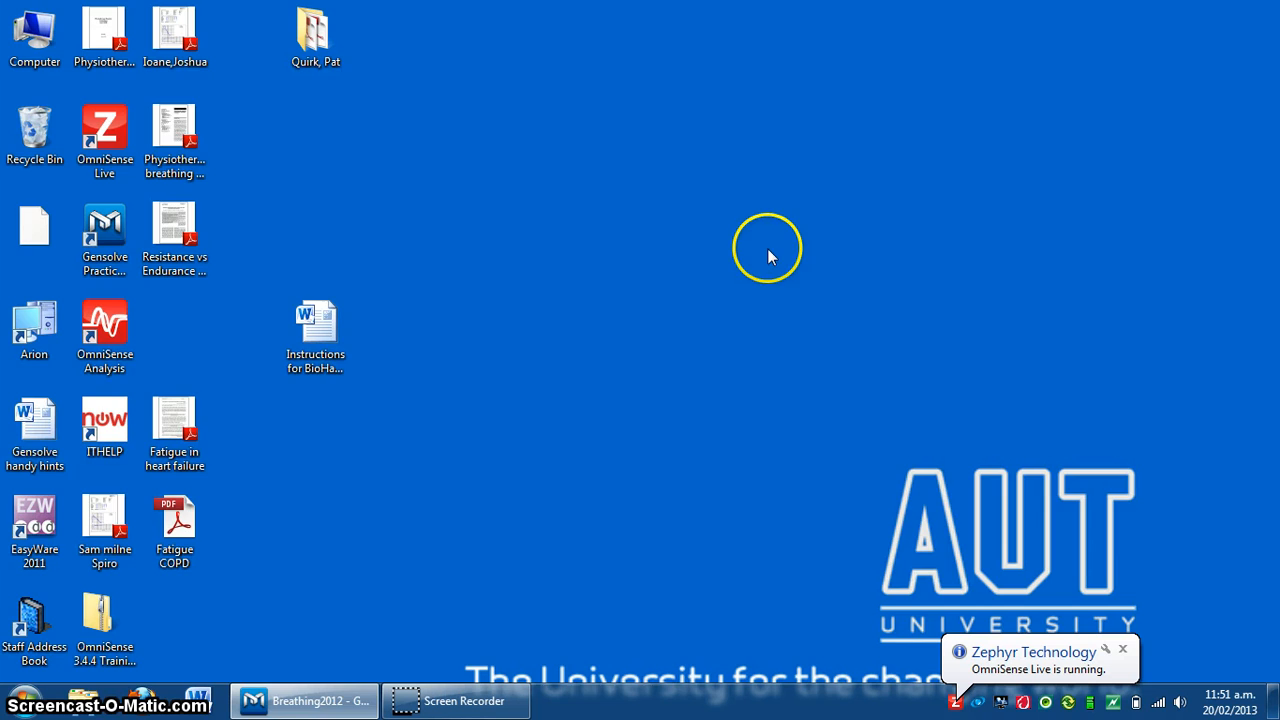
{"action": "double_click", "coordinate": [104, 126]}
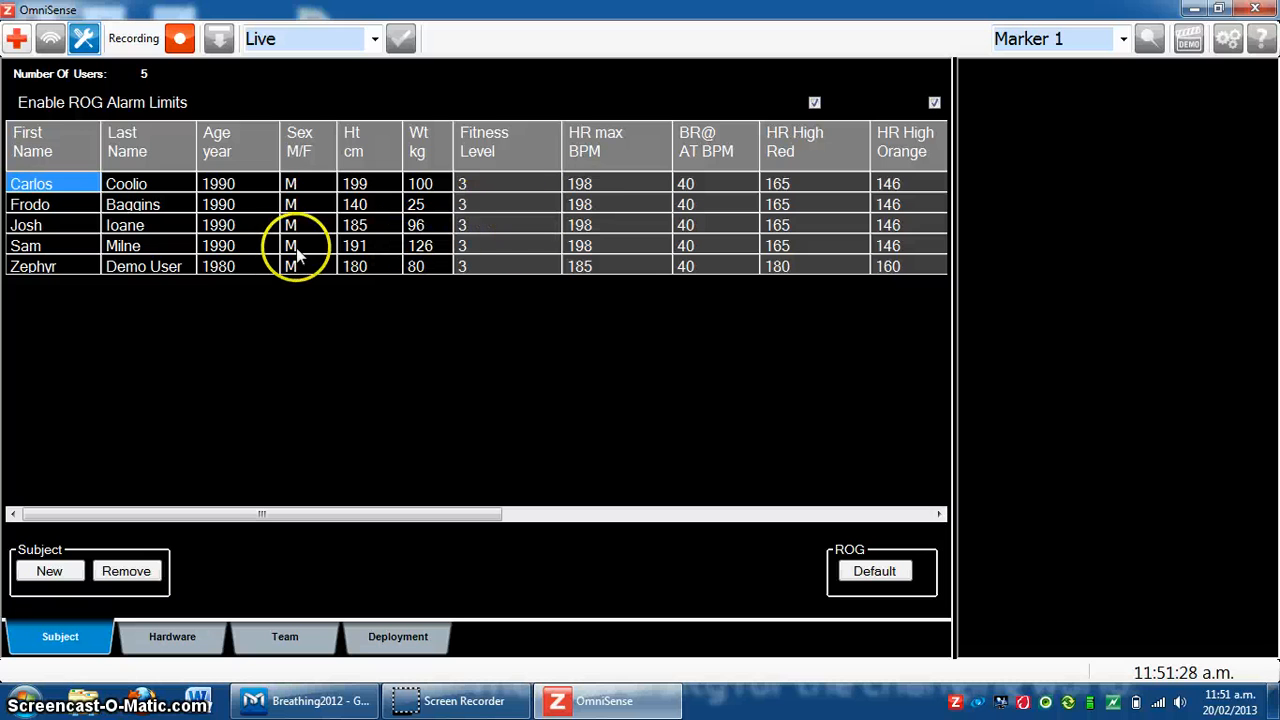
{"action": "mouse_move", "coordinate": [250, 304]}
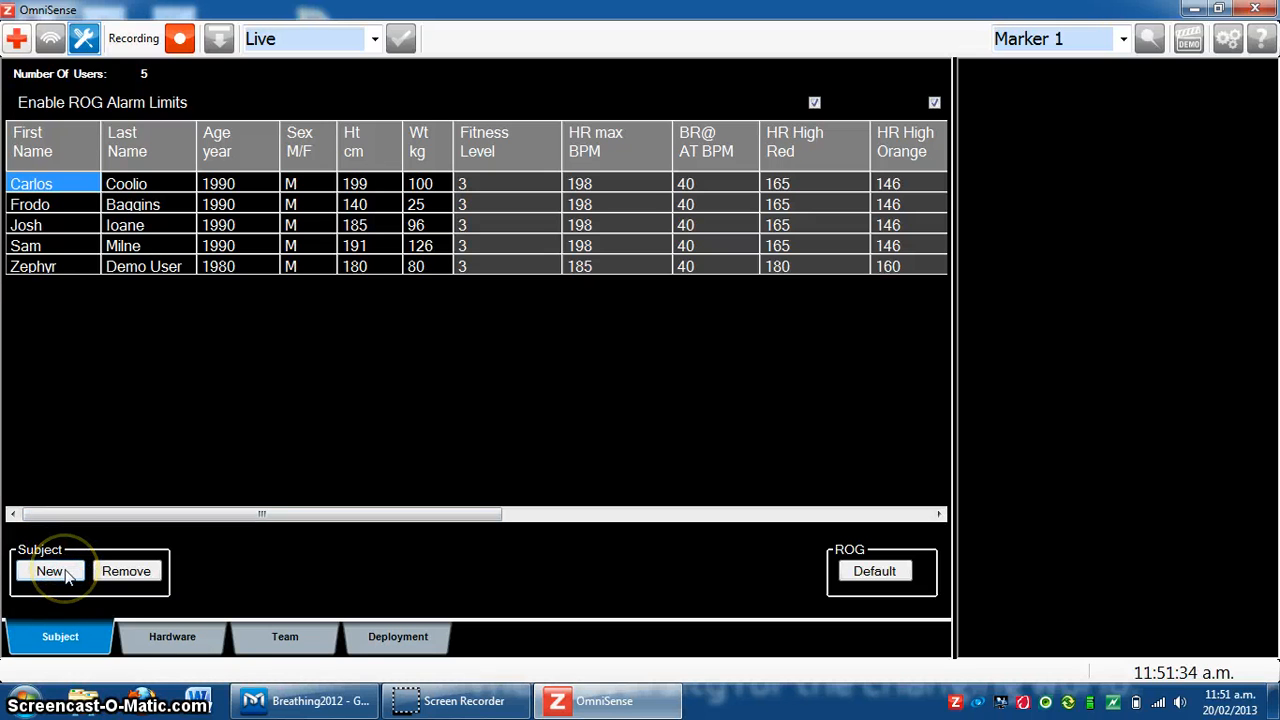
Add subject Harry Potter, 1990, M, 160 cm, 80 kg, HR max 198, as a new row.
{"action": "left_click", "coordinate": [48, 572]}
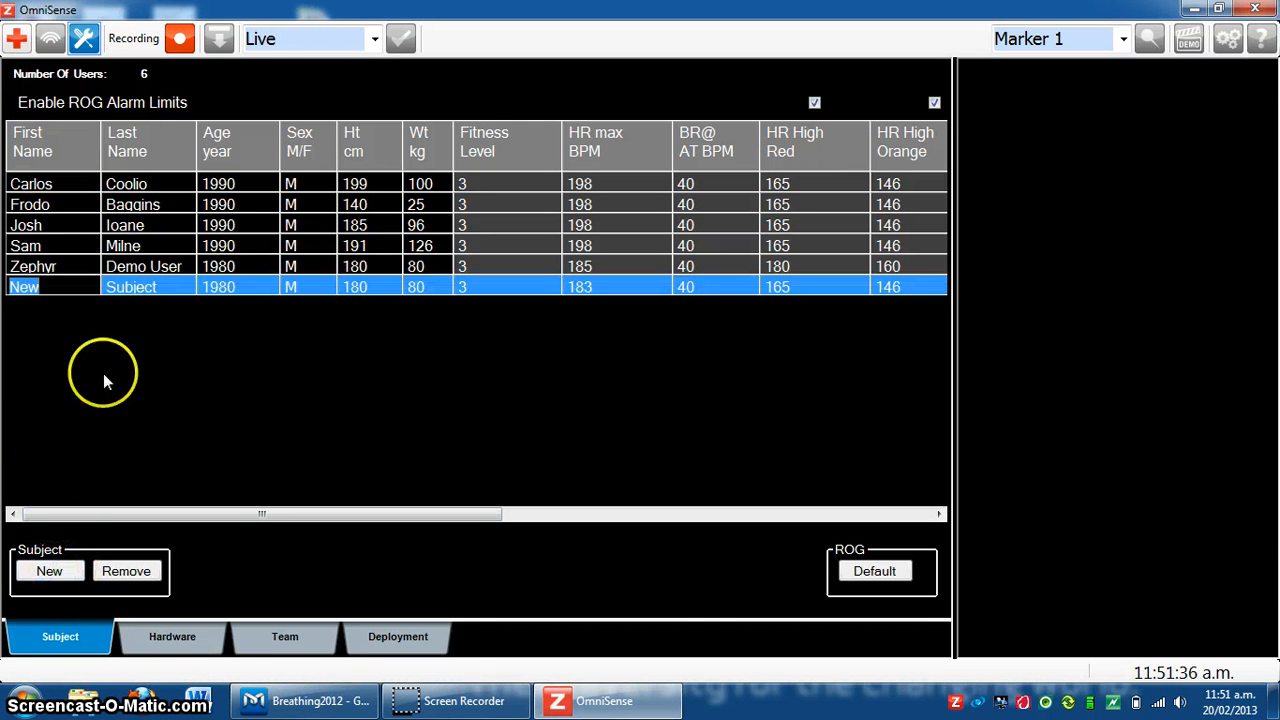
{"action": "mouse_move", "coordinate": [366, 332]}
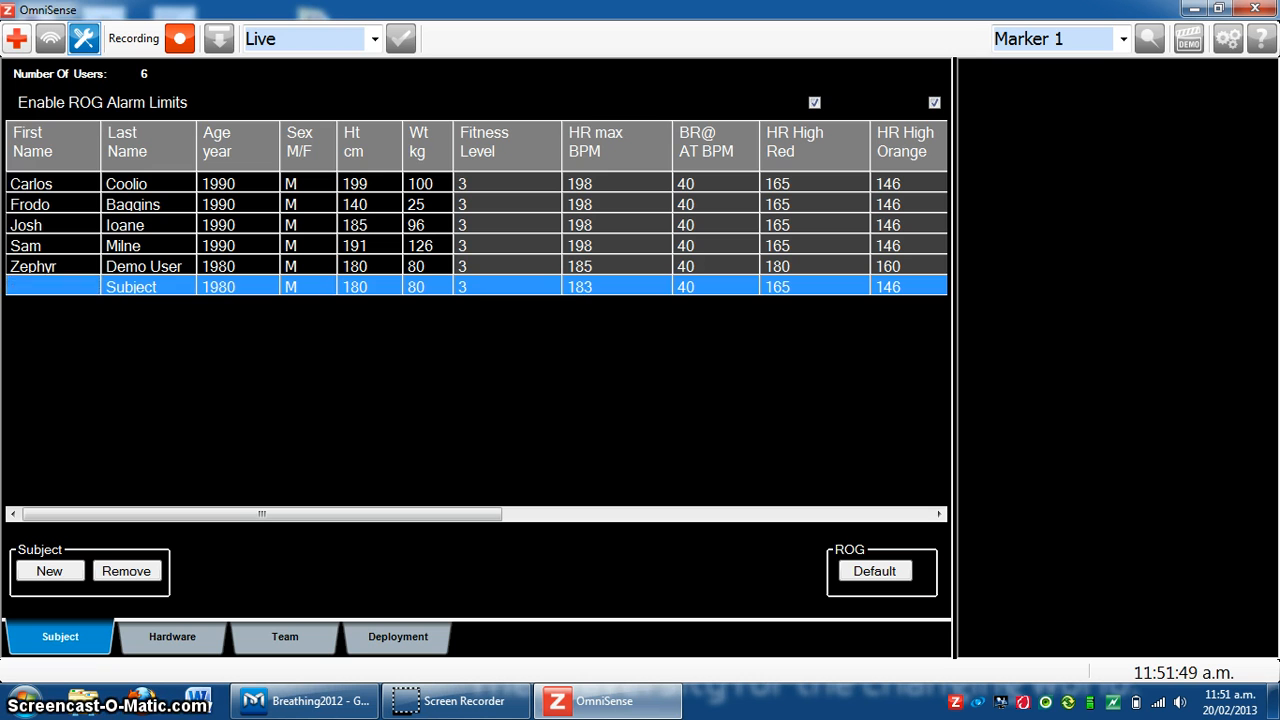
{"action": "type", "text": "Harry Po"}
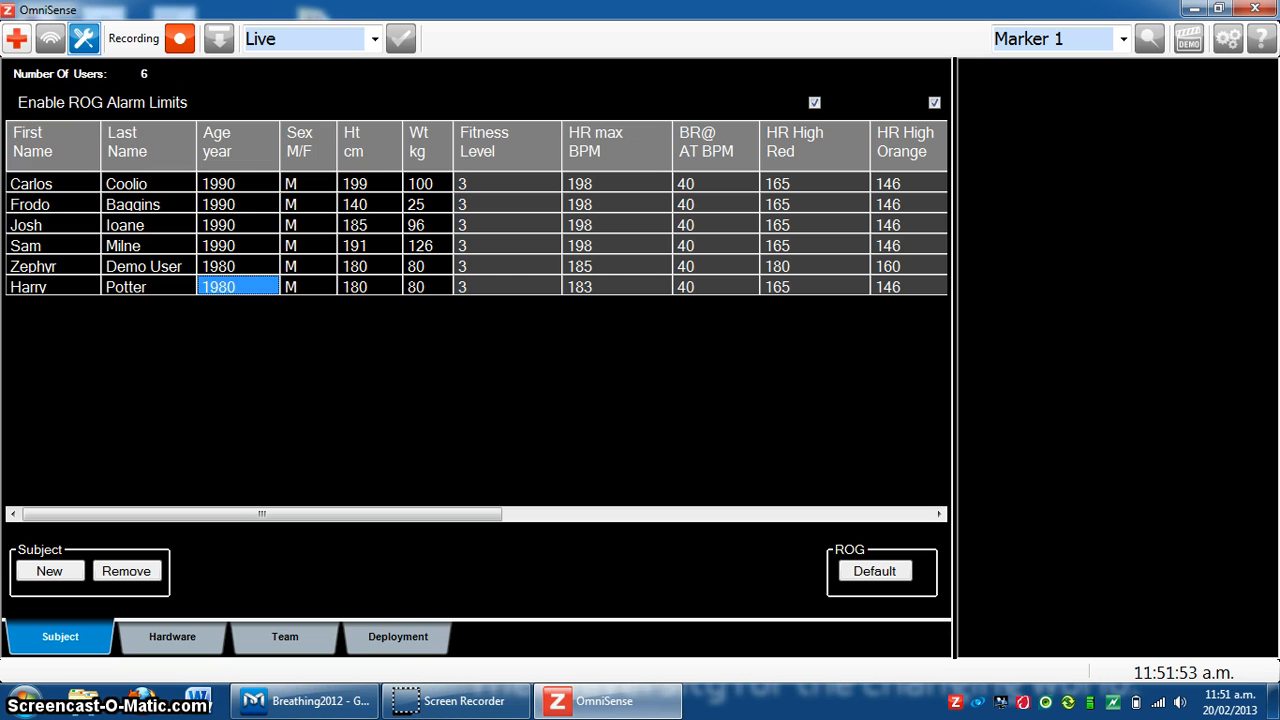
{"action": "mouse_move", "coordinate": [84, 320]}
{"action": "type", "text": "1990"}
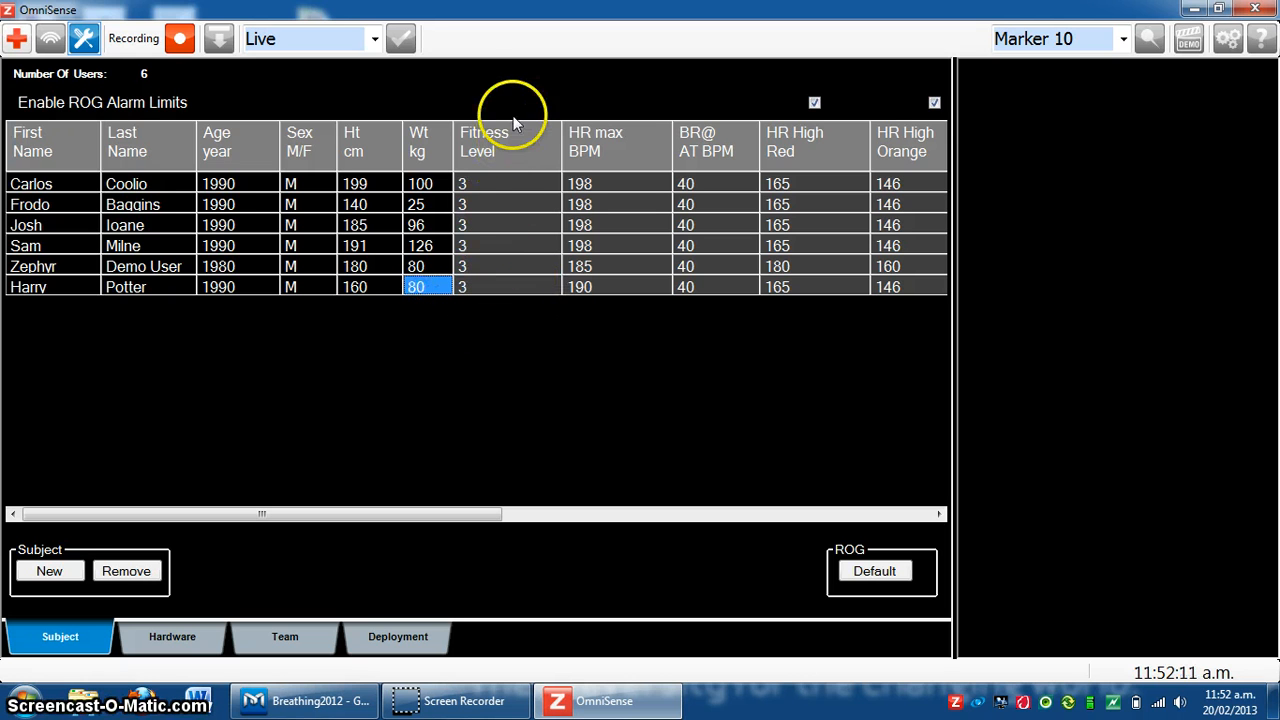
{"action": "mouse_move", "coordinate": [508, 256]}
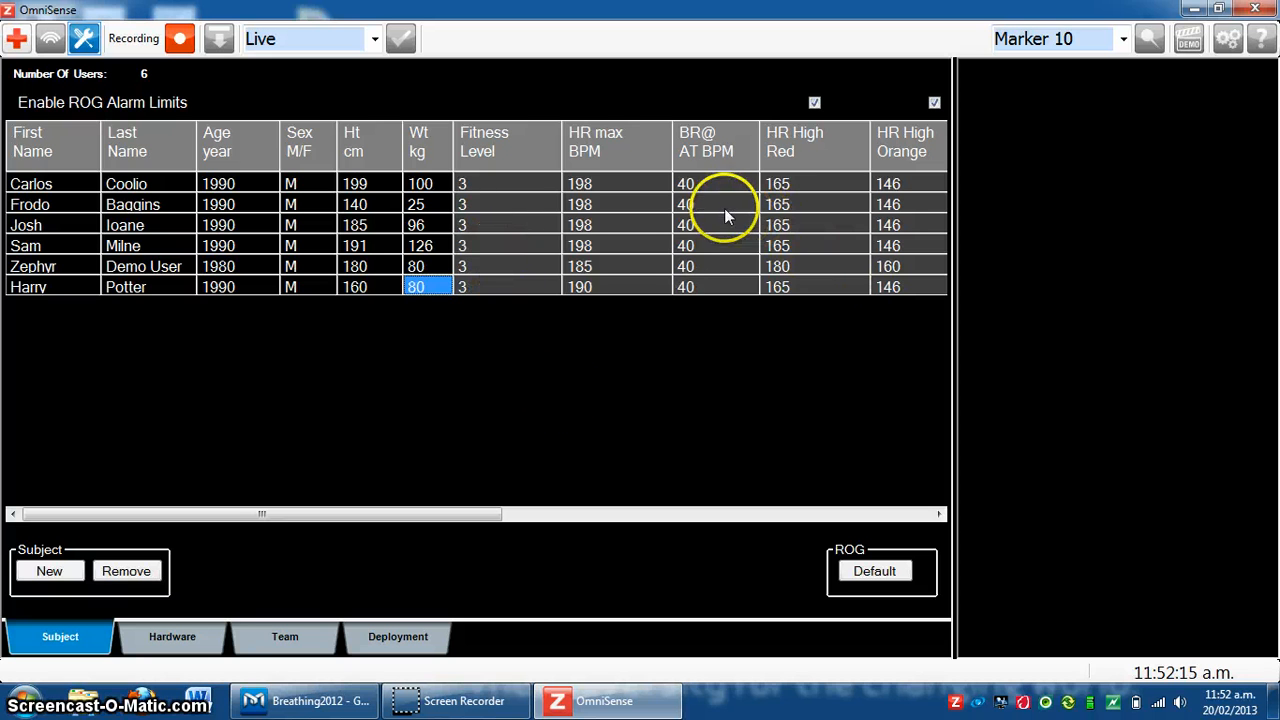
{"action": "mouse_move", "coordinate": [850, 224]}
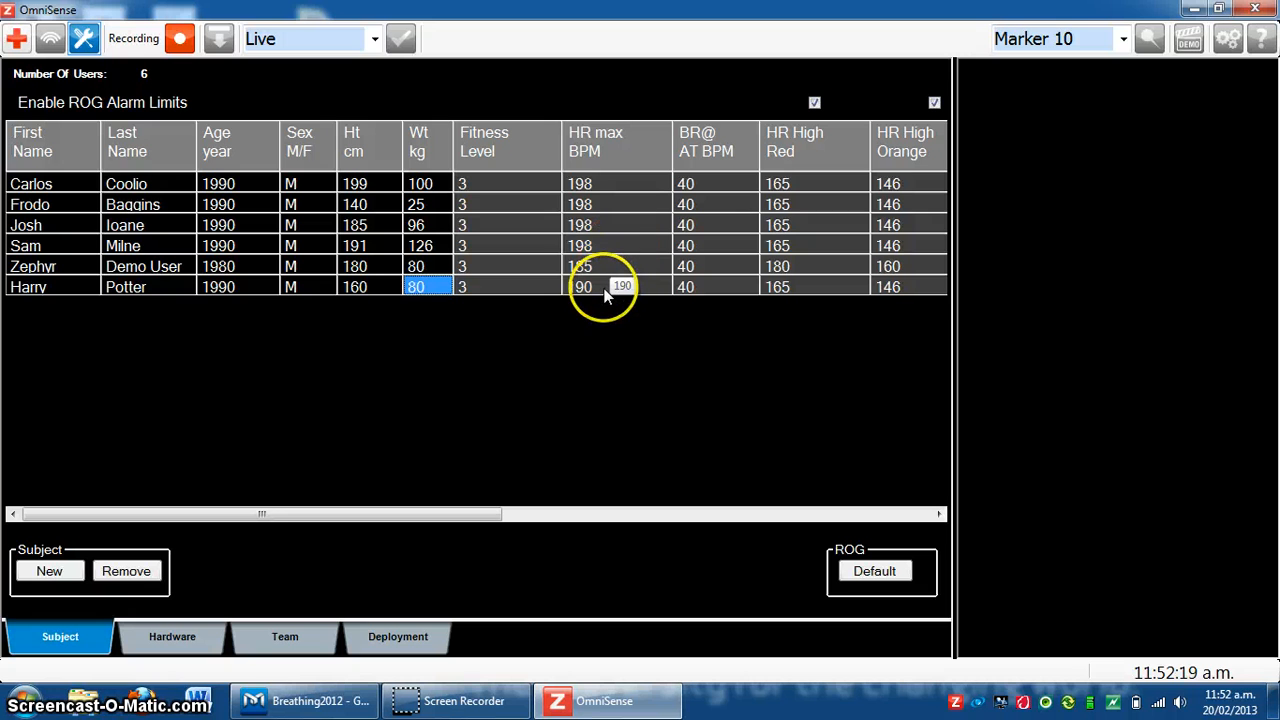
{"action": "left_click", "coordinate": [604, 288]}
{"action": "type", "text": "198"}
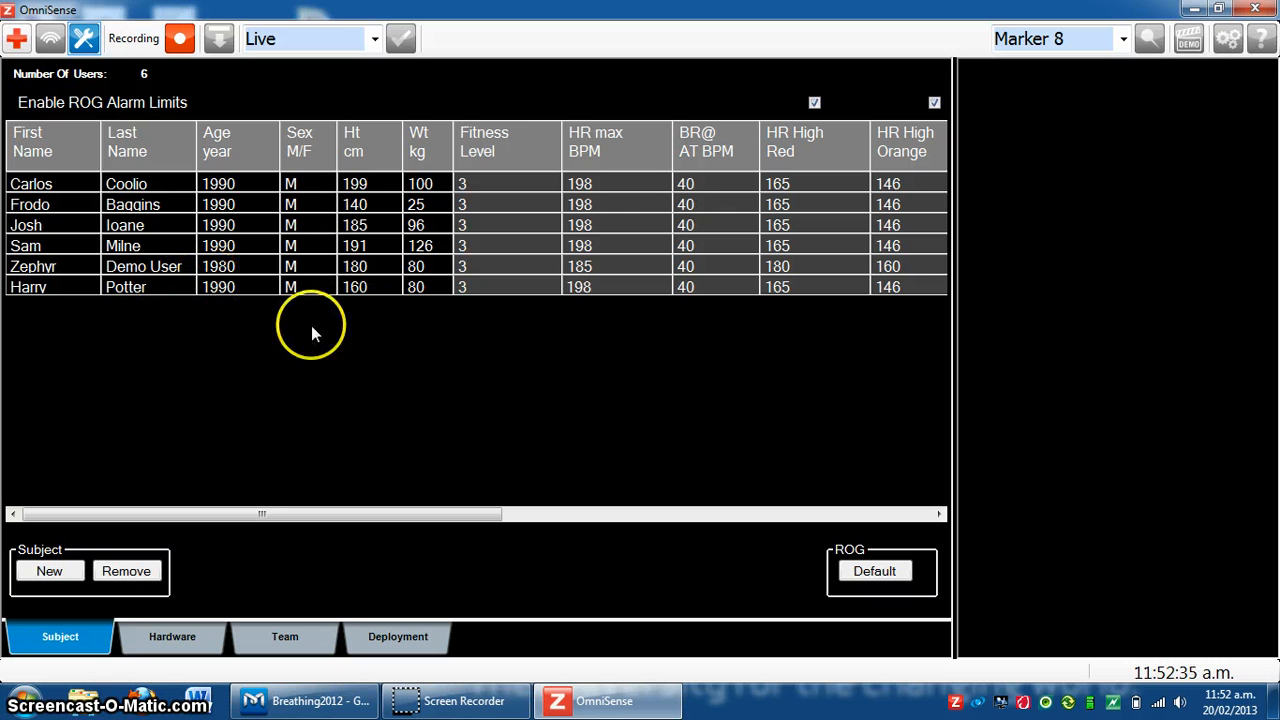
{"action": "mouse_move", "coordinate": [148, 244]}
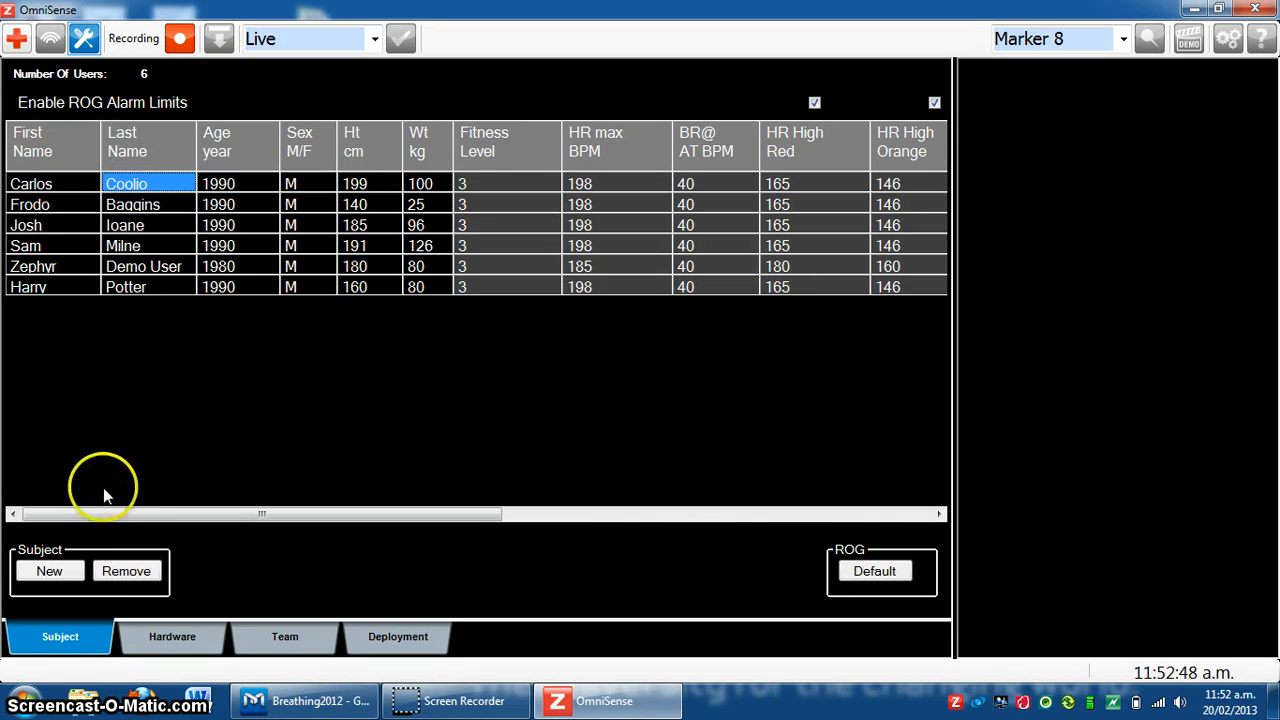
{"action": "left_click", "coordinate": [126, 570]}
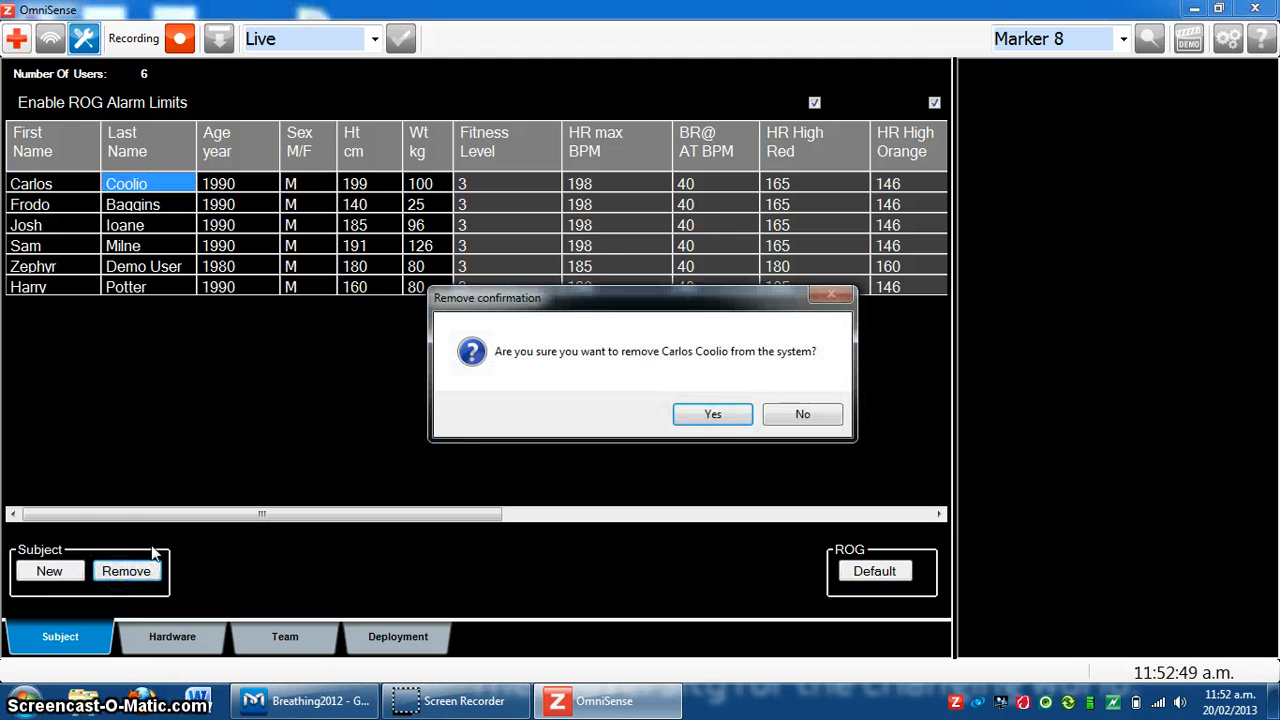
{"action": "mouse_move", "coordinate": [544, 356]}
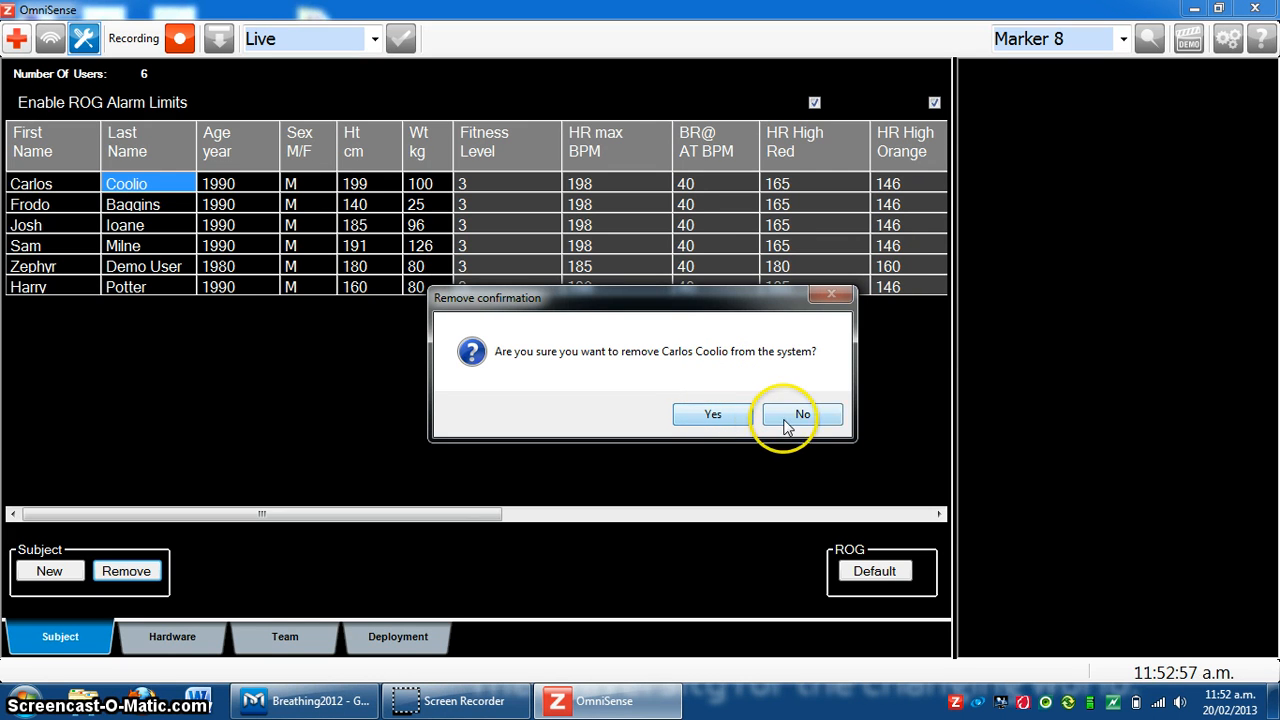
{"action": "left_click", "coordinate": [800, 414]}
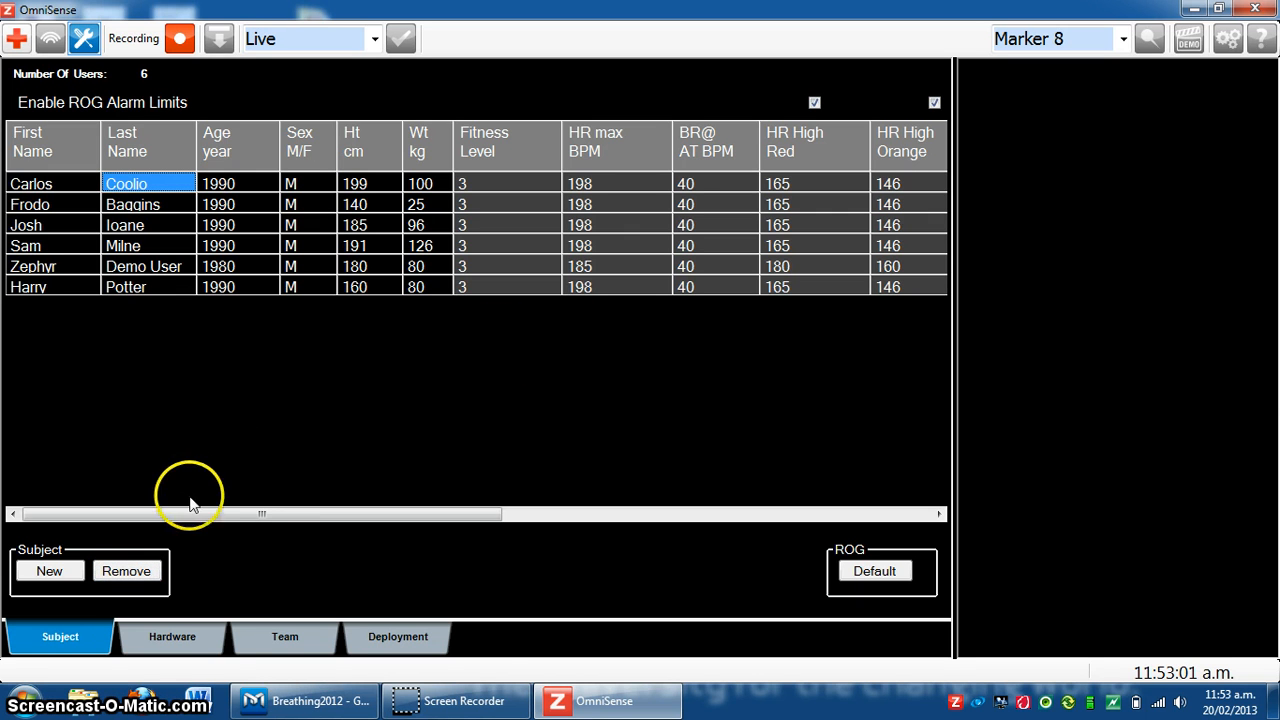
{"action": "mouse_move", "coordinate": [492, 700]}
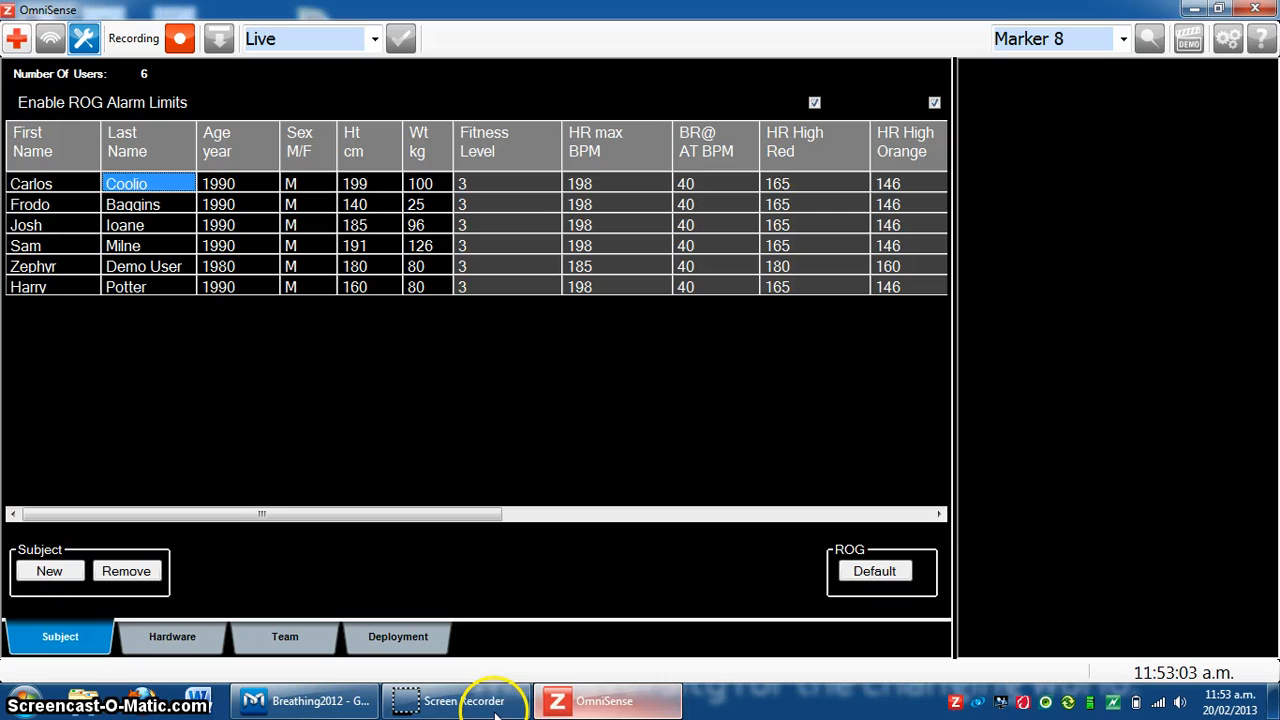